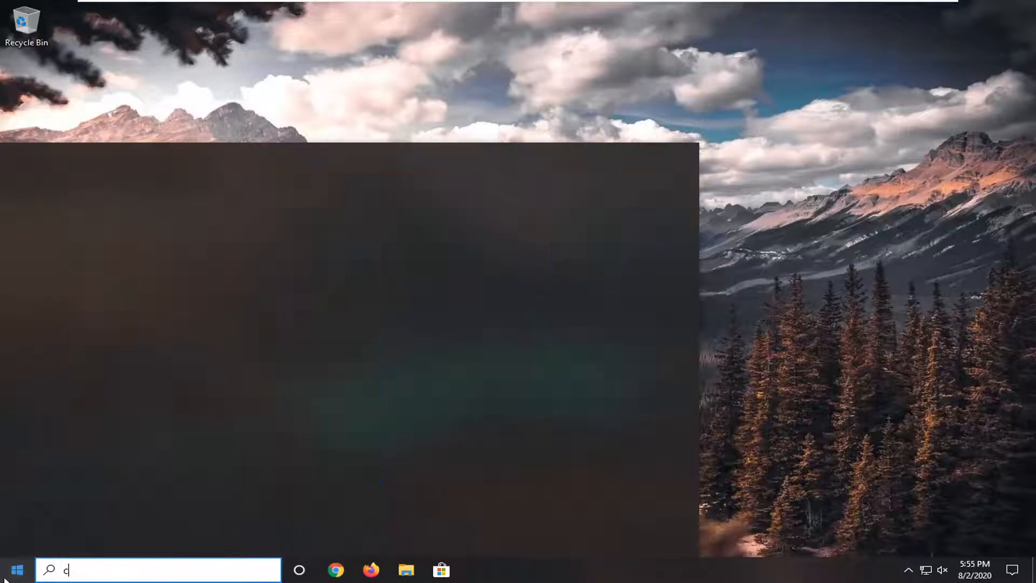
Search the Start menu for cmd to launch Command Prompt as administrator
{"action": "type", "text": "md"}
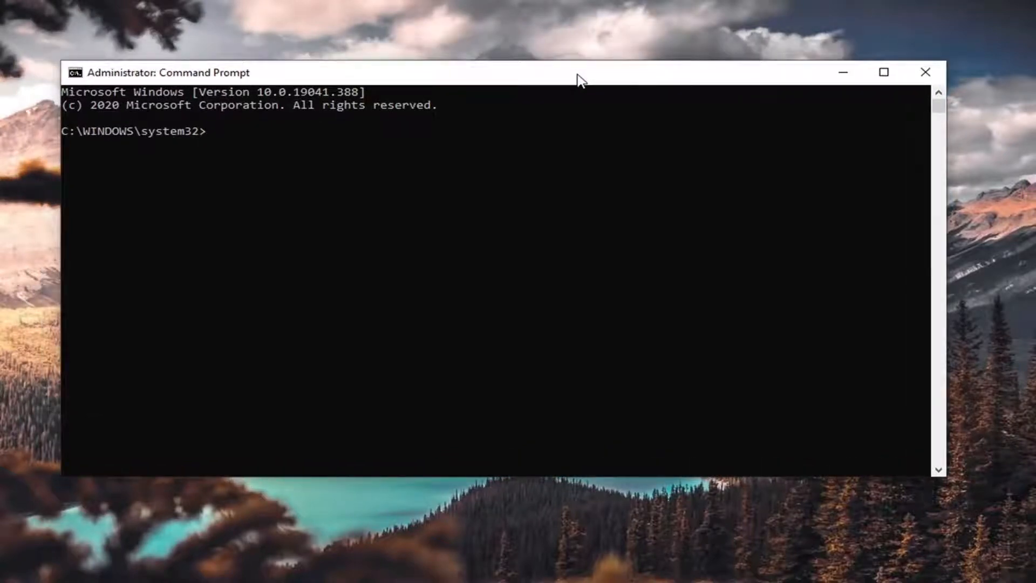
{"action": "mouse_move", "coordinate": [565, 65]}
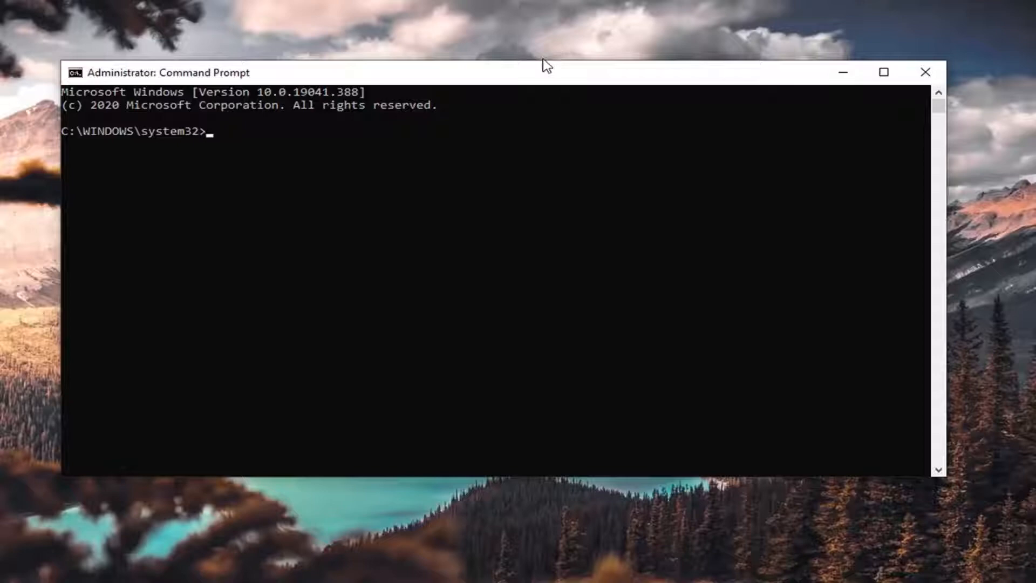
{"action": "mouse_move", "coordinate": [730, 163]}
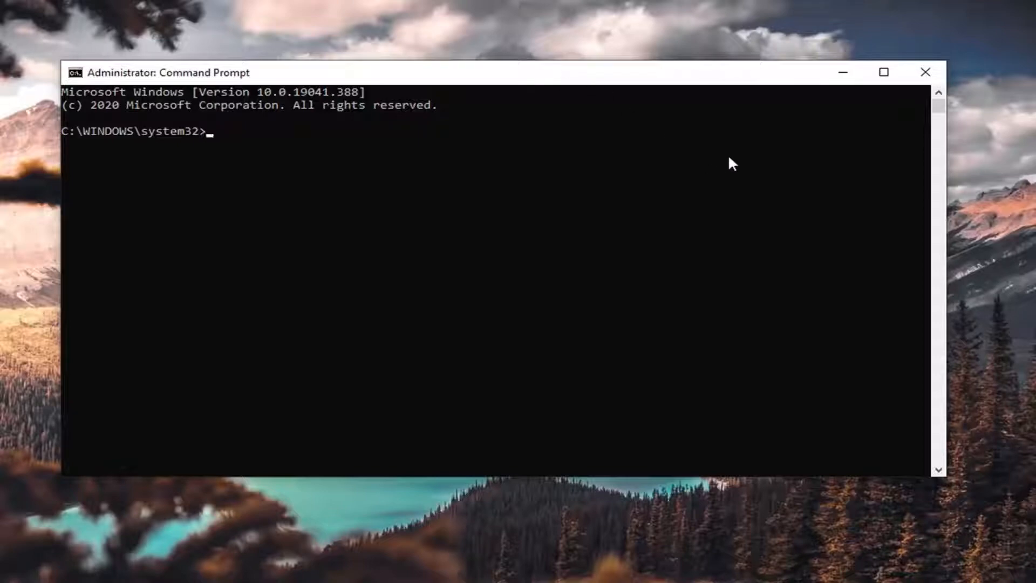
{"action": "mouse_move", "coordinate": [751, 164]}
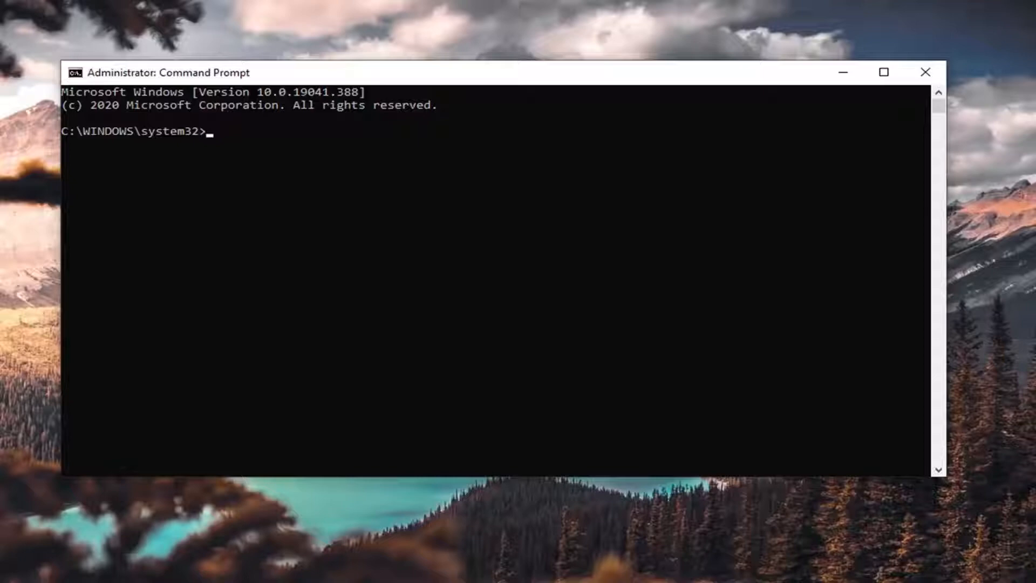
{"action": "mouse_move", "coordinate": [489, 74]}
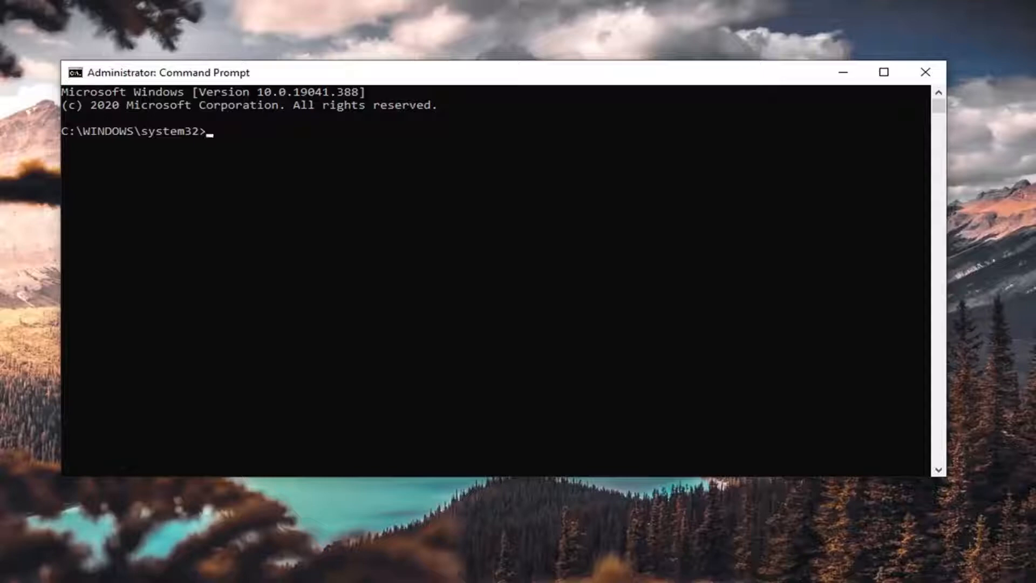
{"action": "mouse_move", "coordinate": [513, 79]}
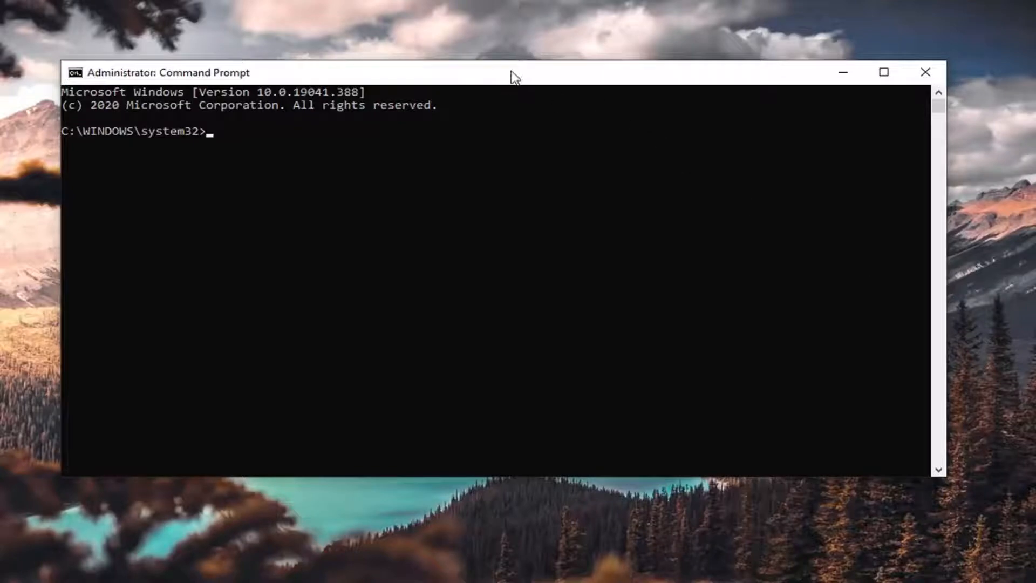
{"action": "mouse_move", "coordinate": [468, 77]}
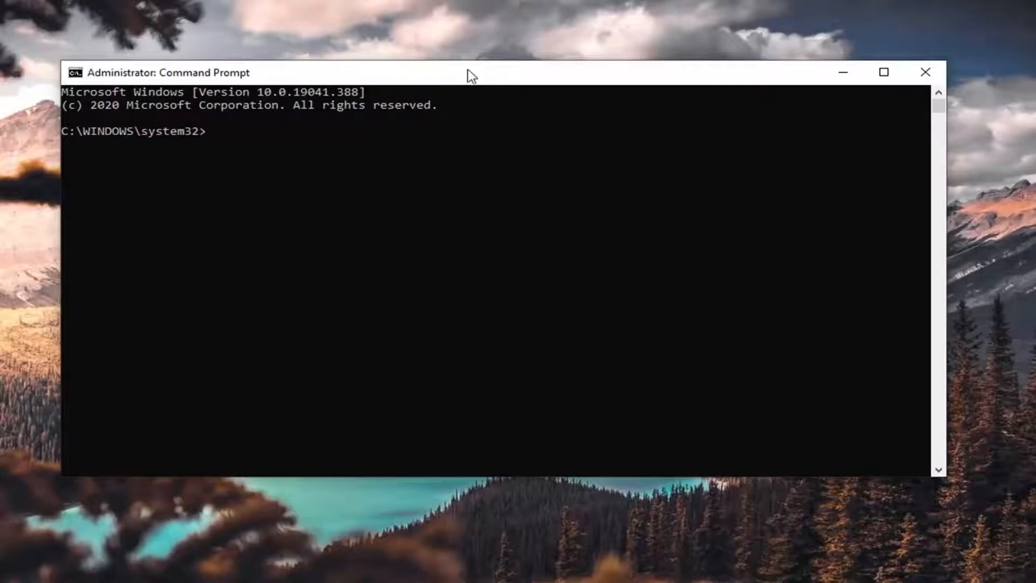
{"action": "mouse_move", "coordinate": [488, 87]}
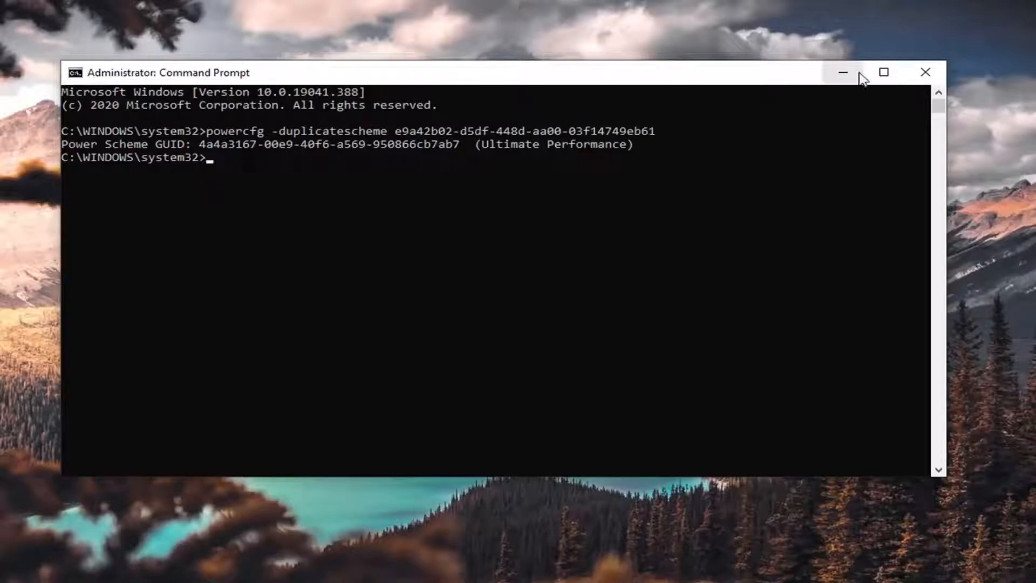
Search Start for 'power options' and open Power & sleep, scrolled to Related settings
{"action": "left_click", "coordinate": [8, 567]}
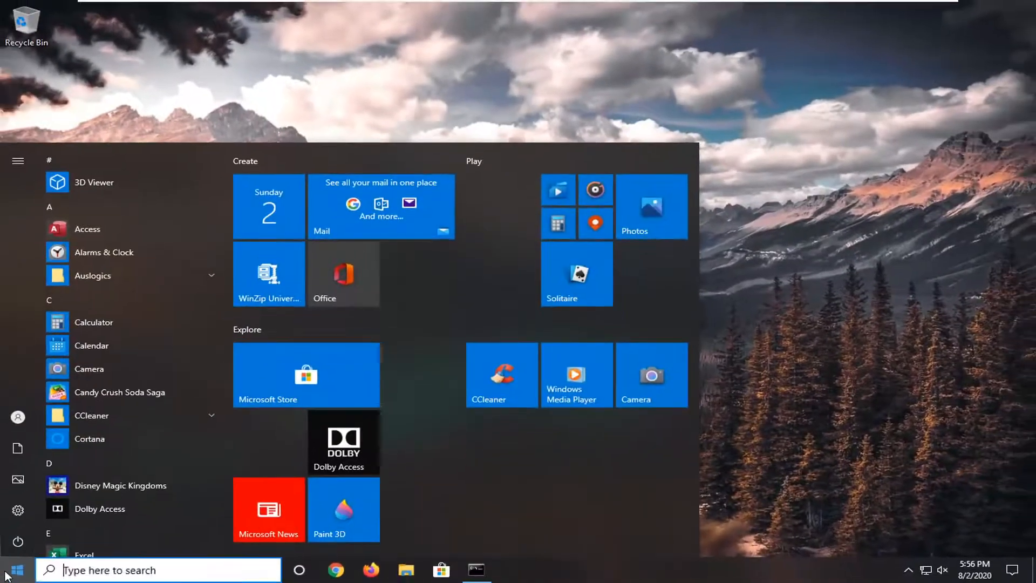
{"action": "type", "text": "power options"}
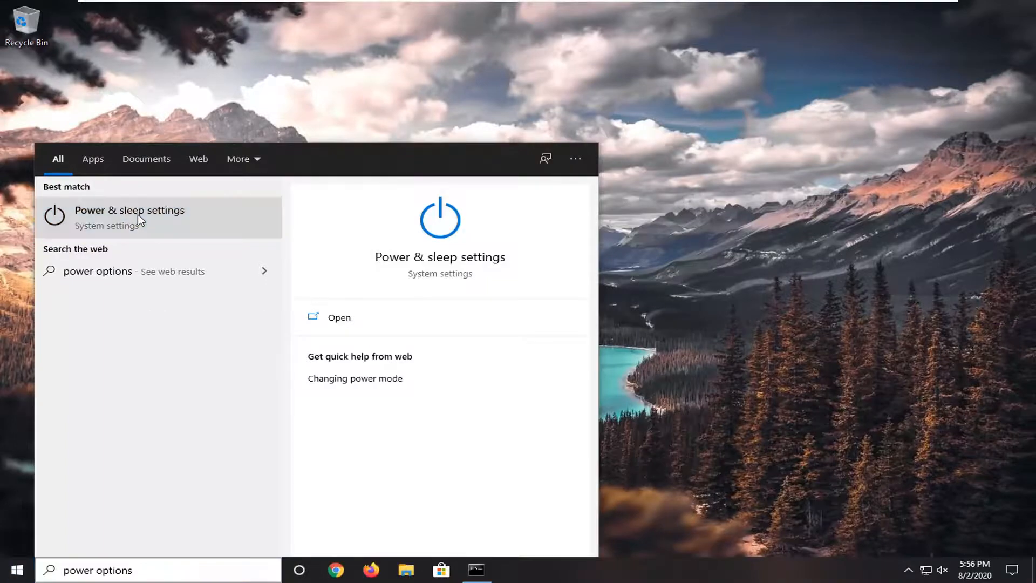
{"action": "left_click", "coordinate": [130, 217]}
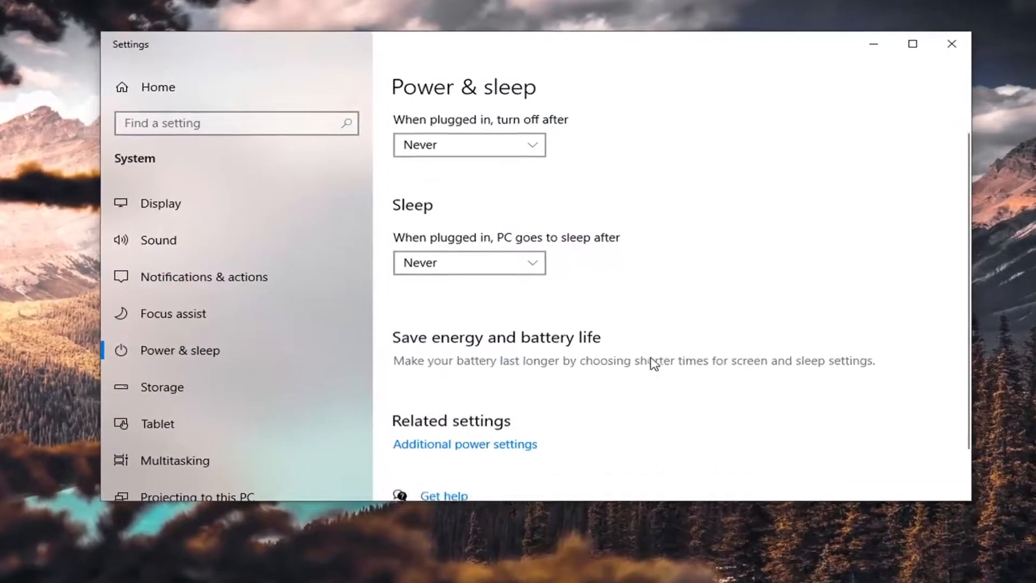
{"action": "scroll", "scroll_direction": "down", "scroll_amount": 3}
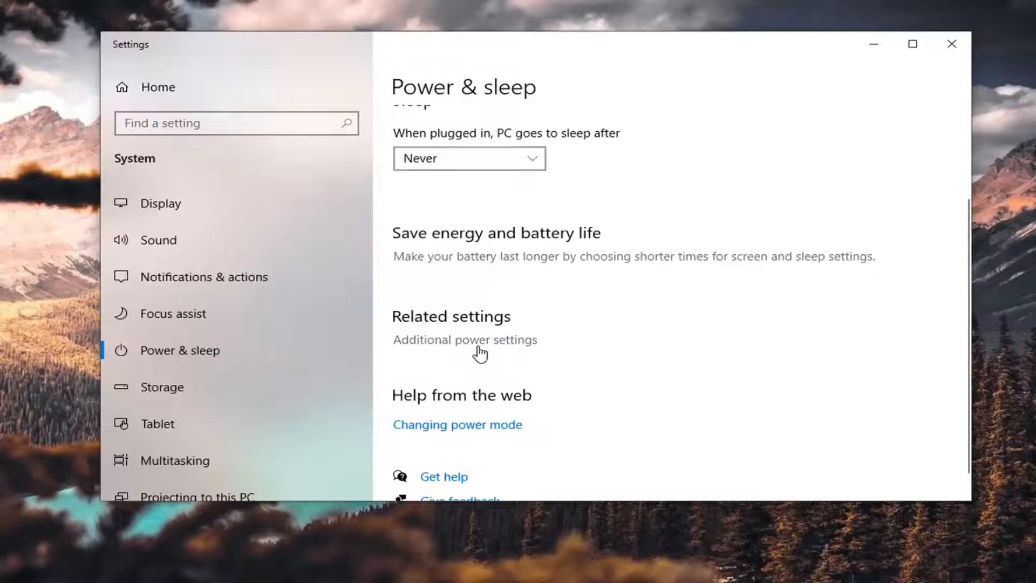
Open Additional power settings, expand Show additional plans to confirm Ultimate Performance, then close
{"action": "left_click", "coordinate": [465, 340]}
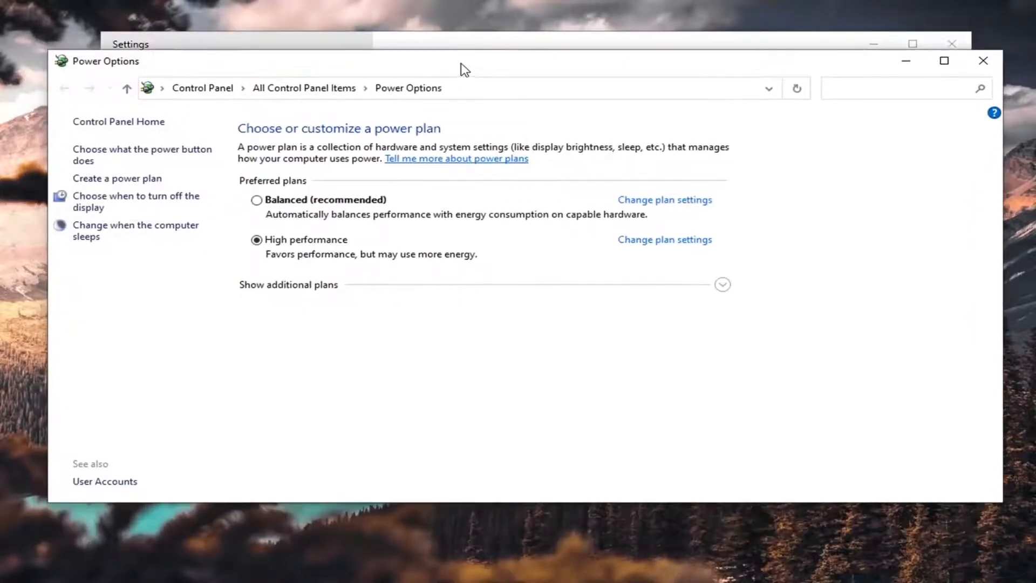
{"action": "left_click", "coordinate": [722, 284]}
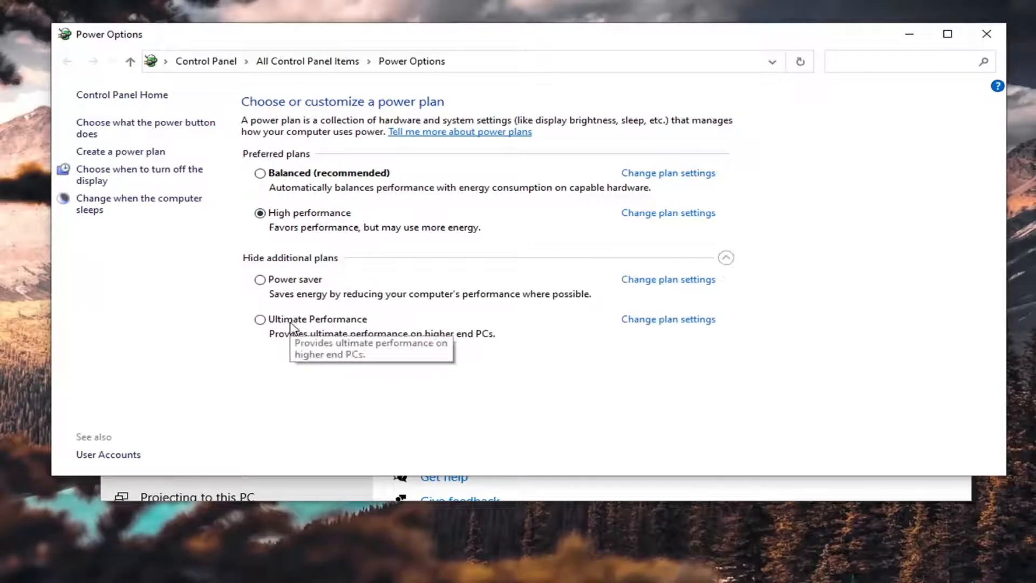
{"action": "mouse_move", "coordinate": [388, 352]}
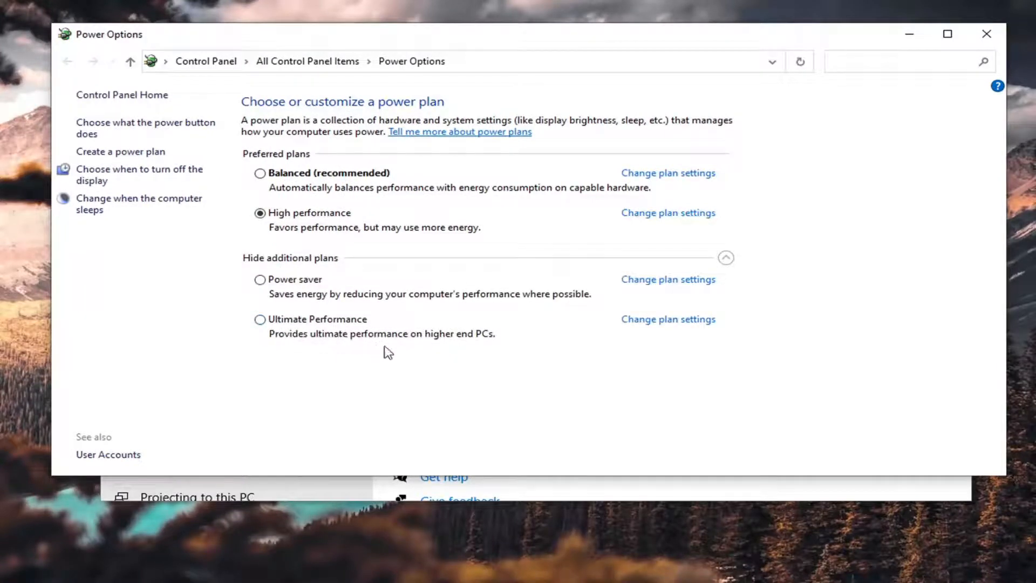
{"action": "mouse_move", "coordinate": [441, 325]}
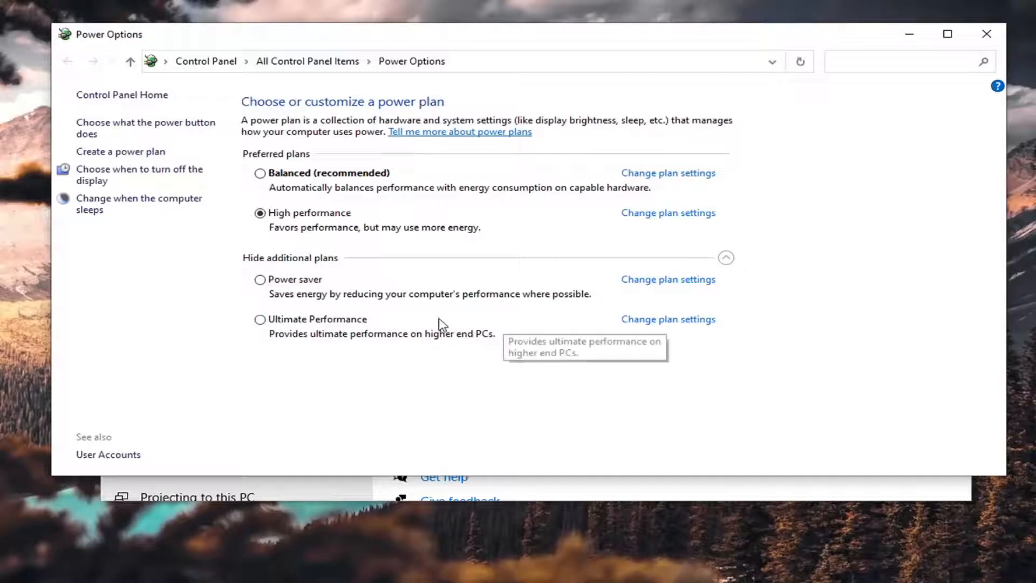
{"action": "mouse_move", "coordinate": [260, 337]}
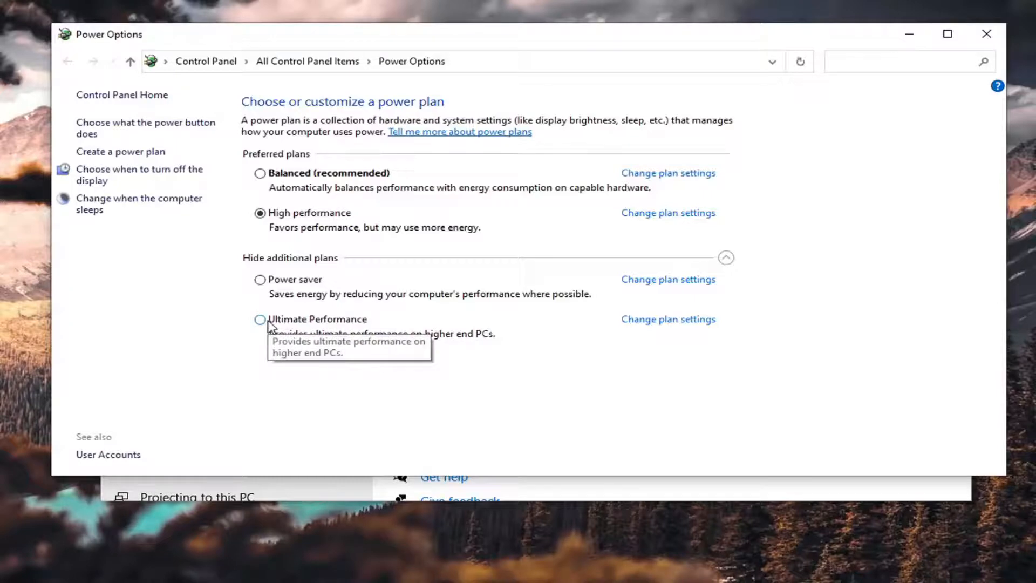
{"action": "left_click", "coordinate": [260, 319]}
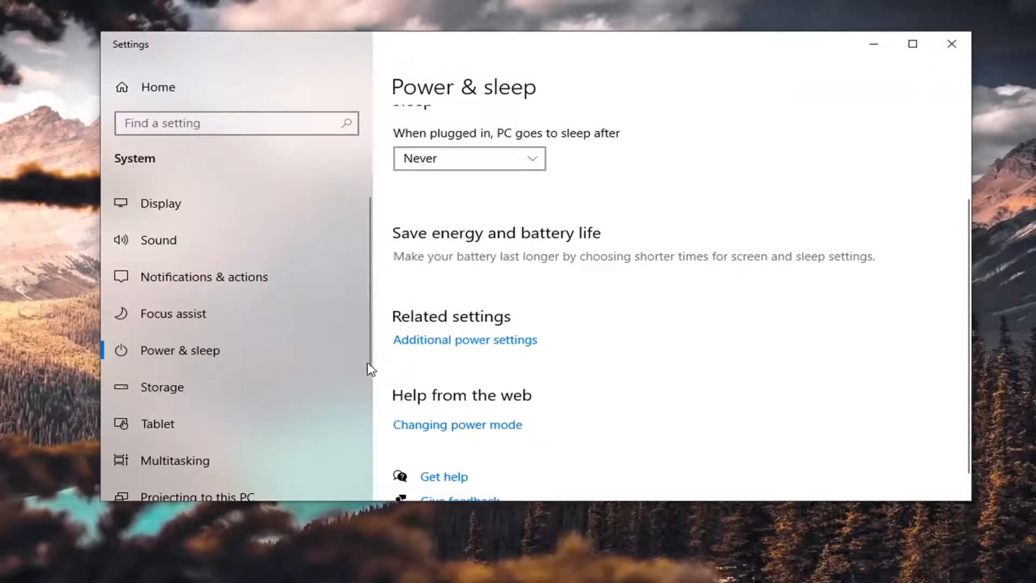
{"action": "mouse_move", "coordinate": [686, 77]}
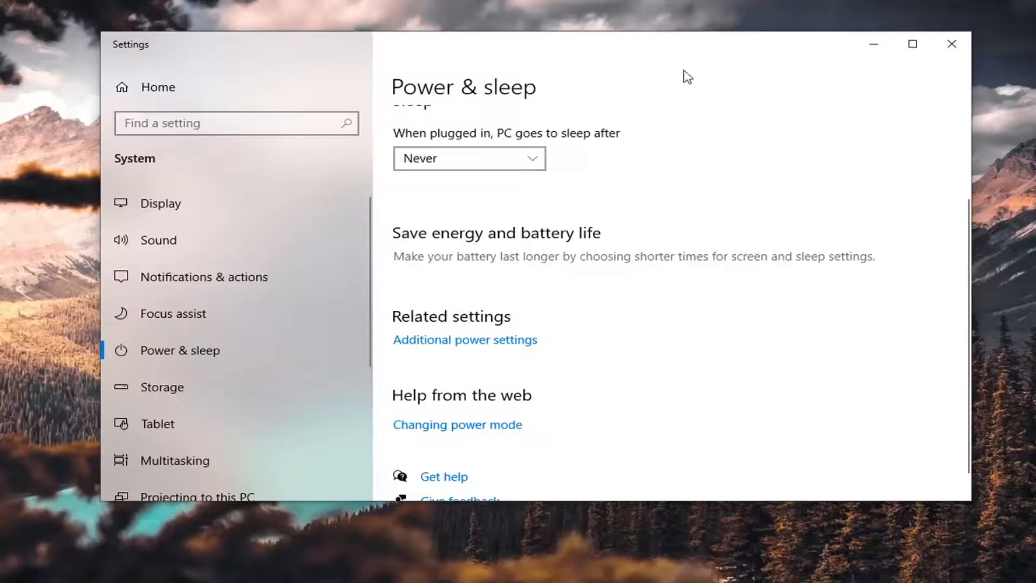
Scroll the Power & sleep page and close the Settings window
{"action": "scroll", "scroll_direction": "down", "scroll_amount": 3}
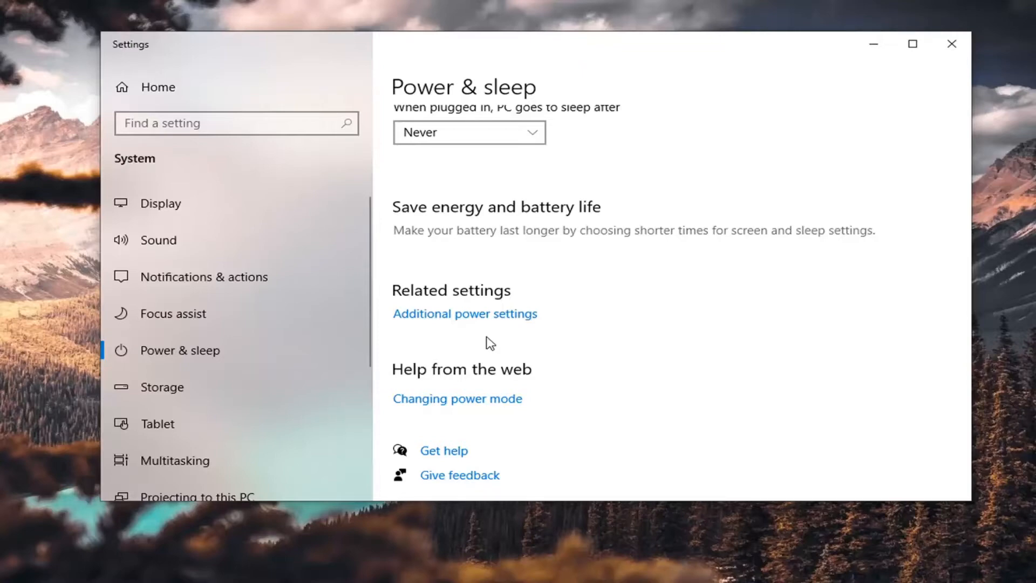
{"action": "left_click", "coordinate": [950, 44]}
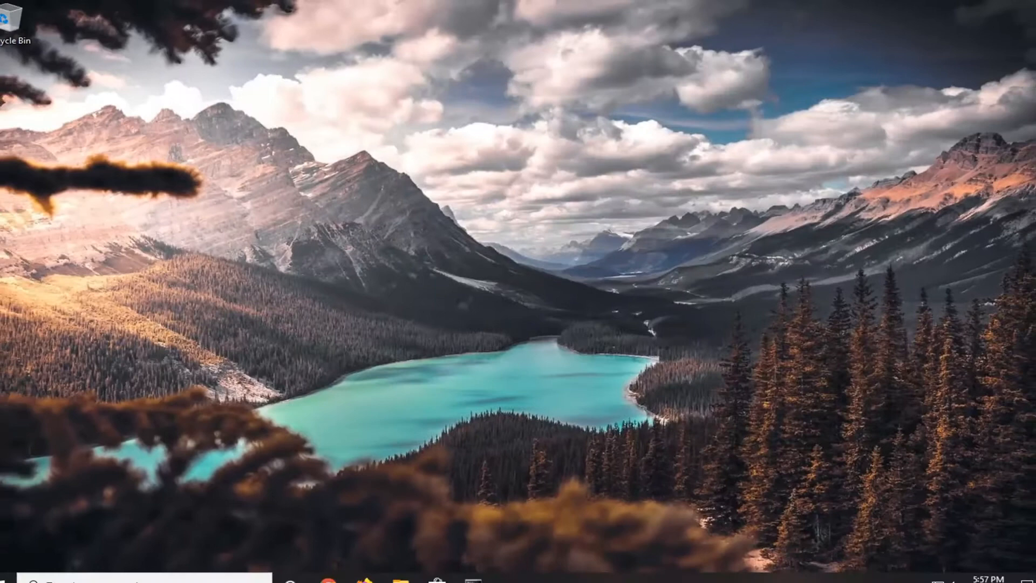